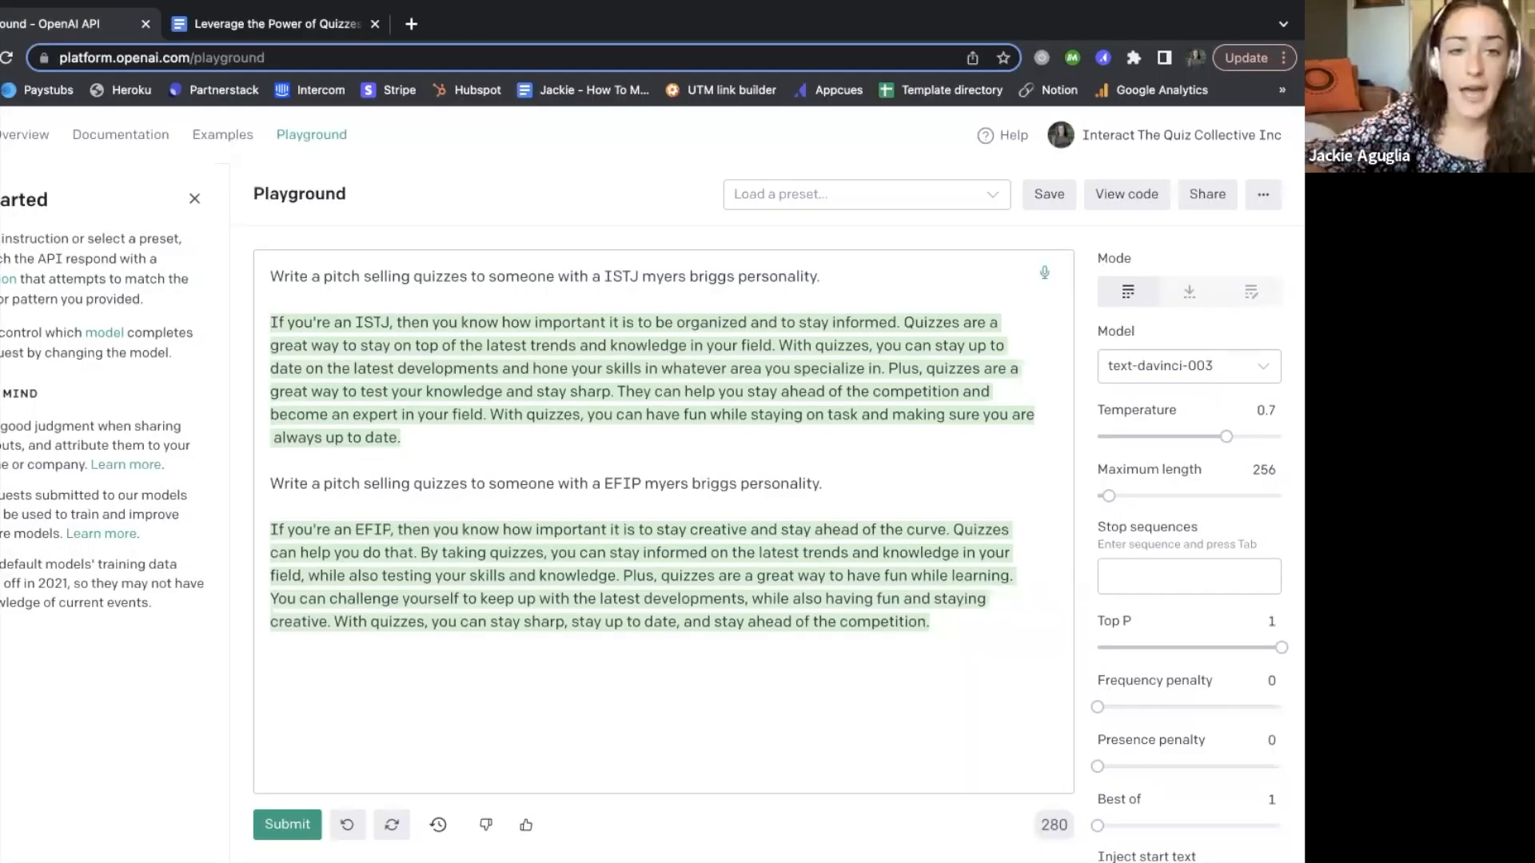
mouse_move(899, 553)
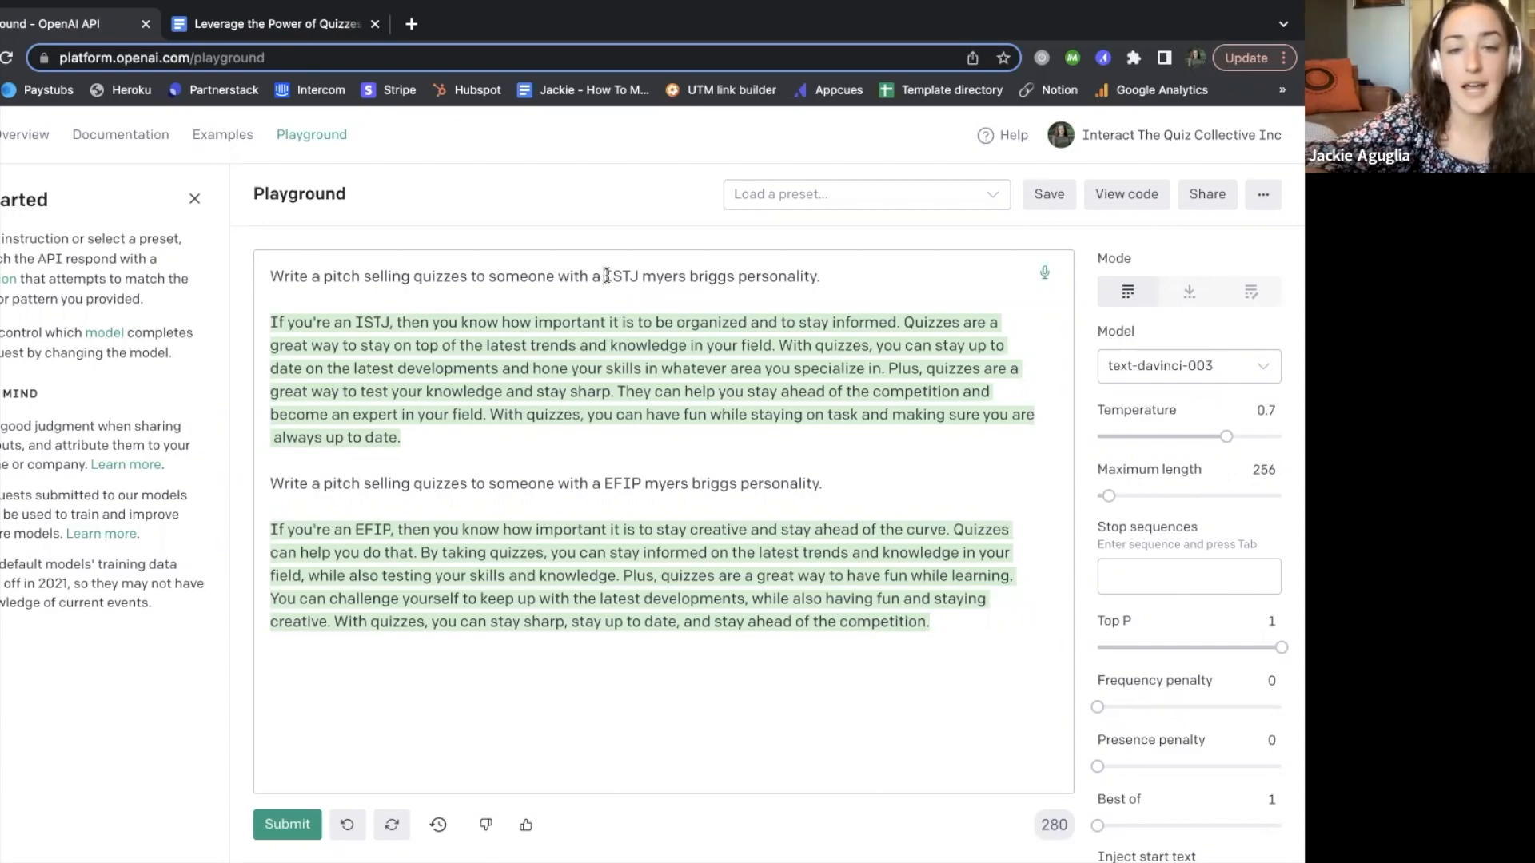
Select the prompt text so it can be replaced with persuasive and descriptive writing-style prompts
double_click(622, 276)
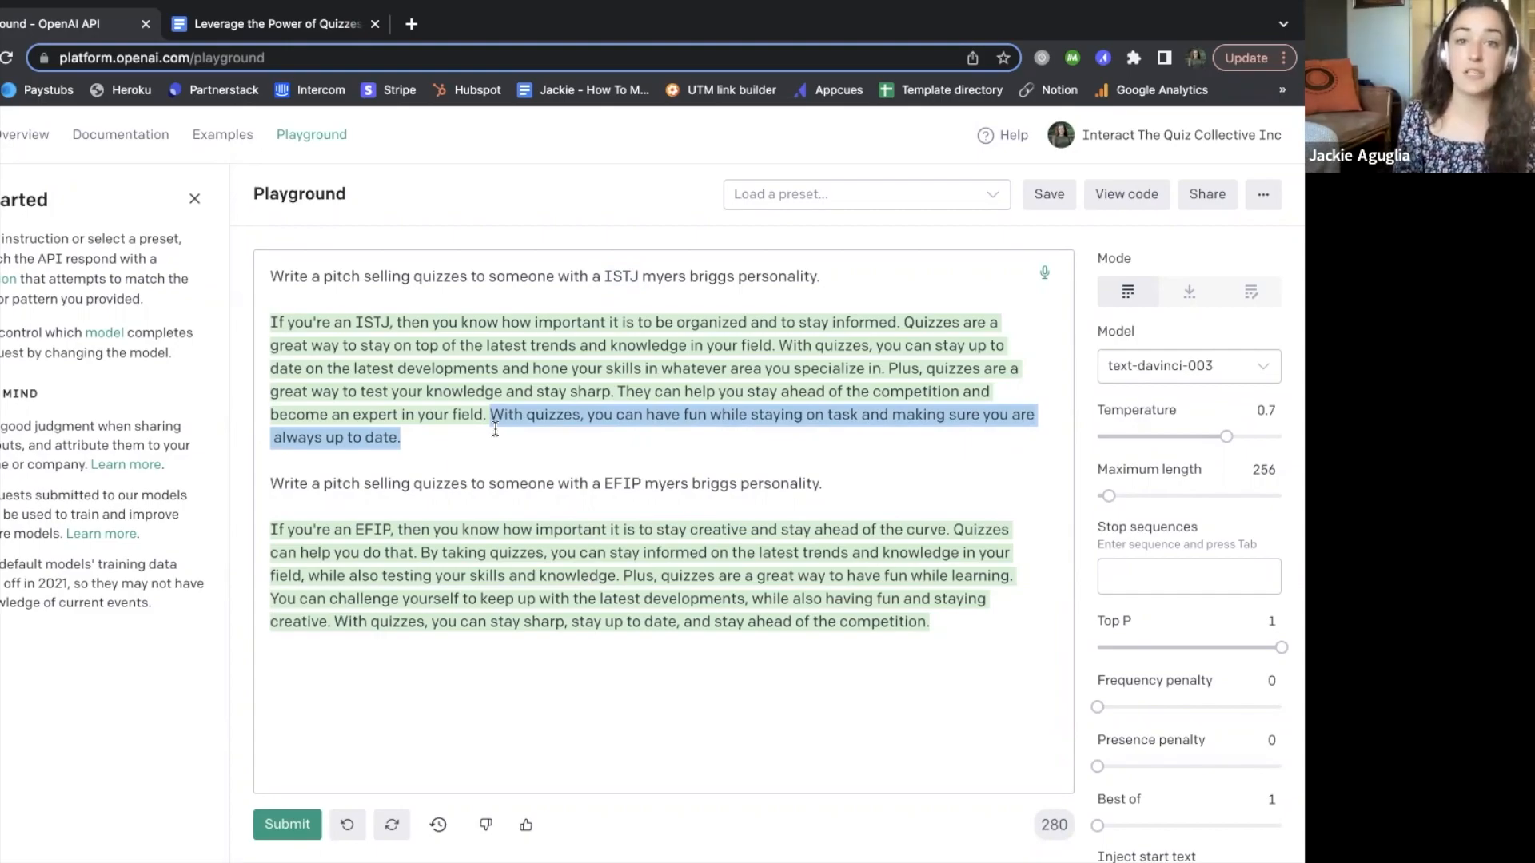
mouse_move(596, 497)
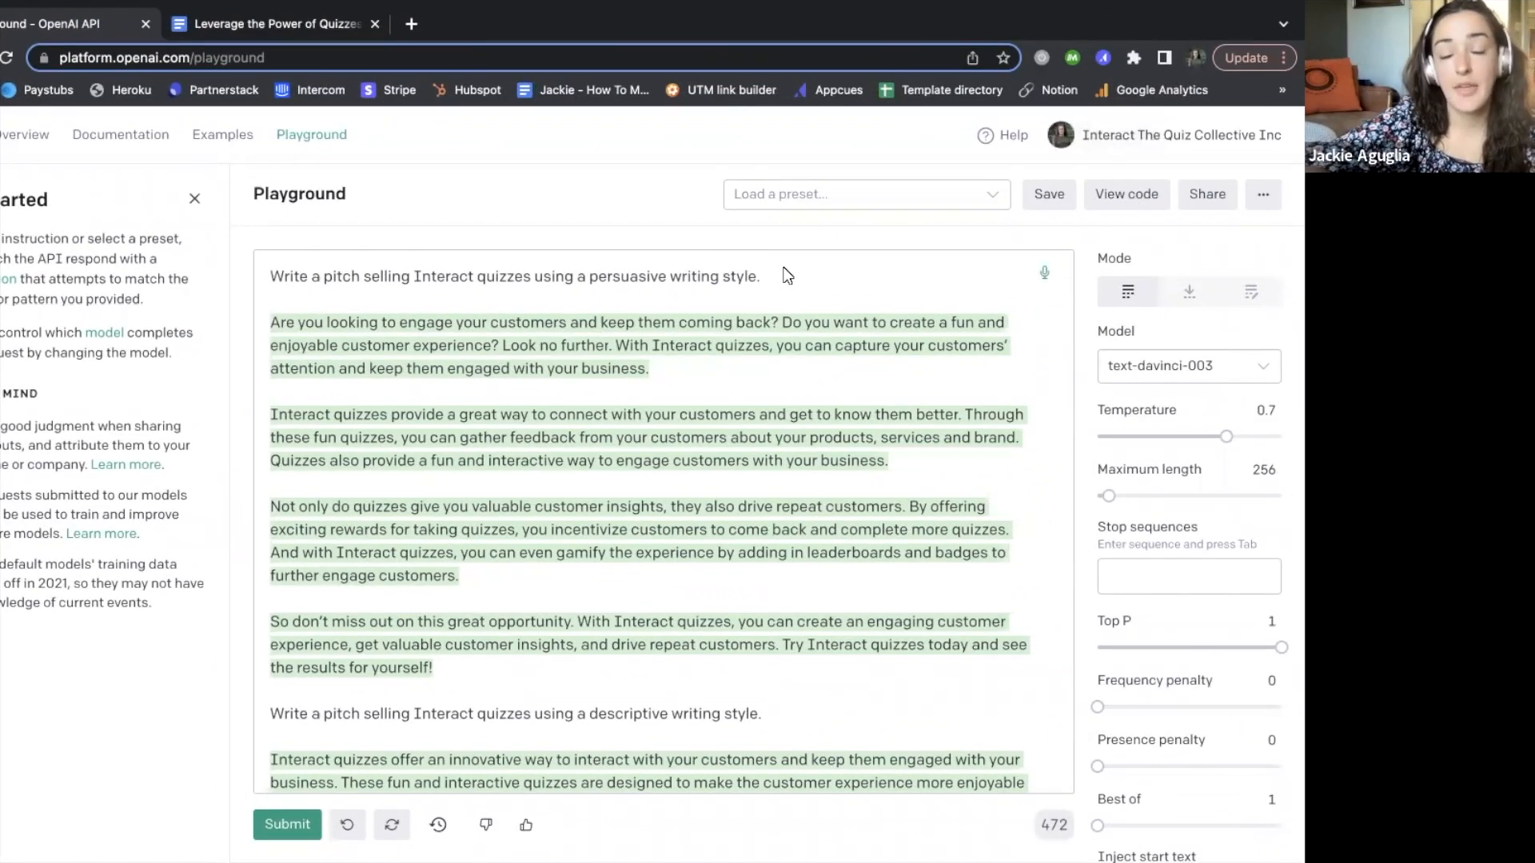
mouse_move(776, 283)
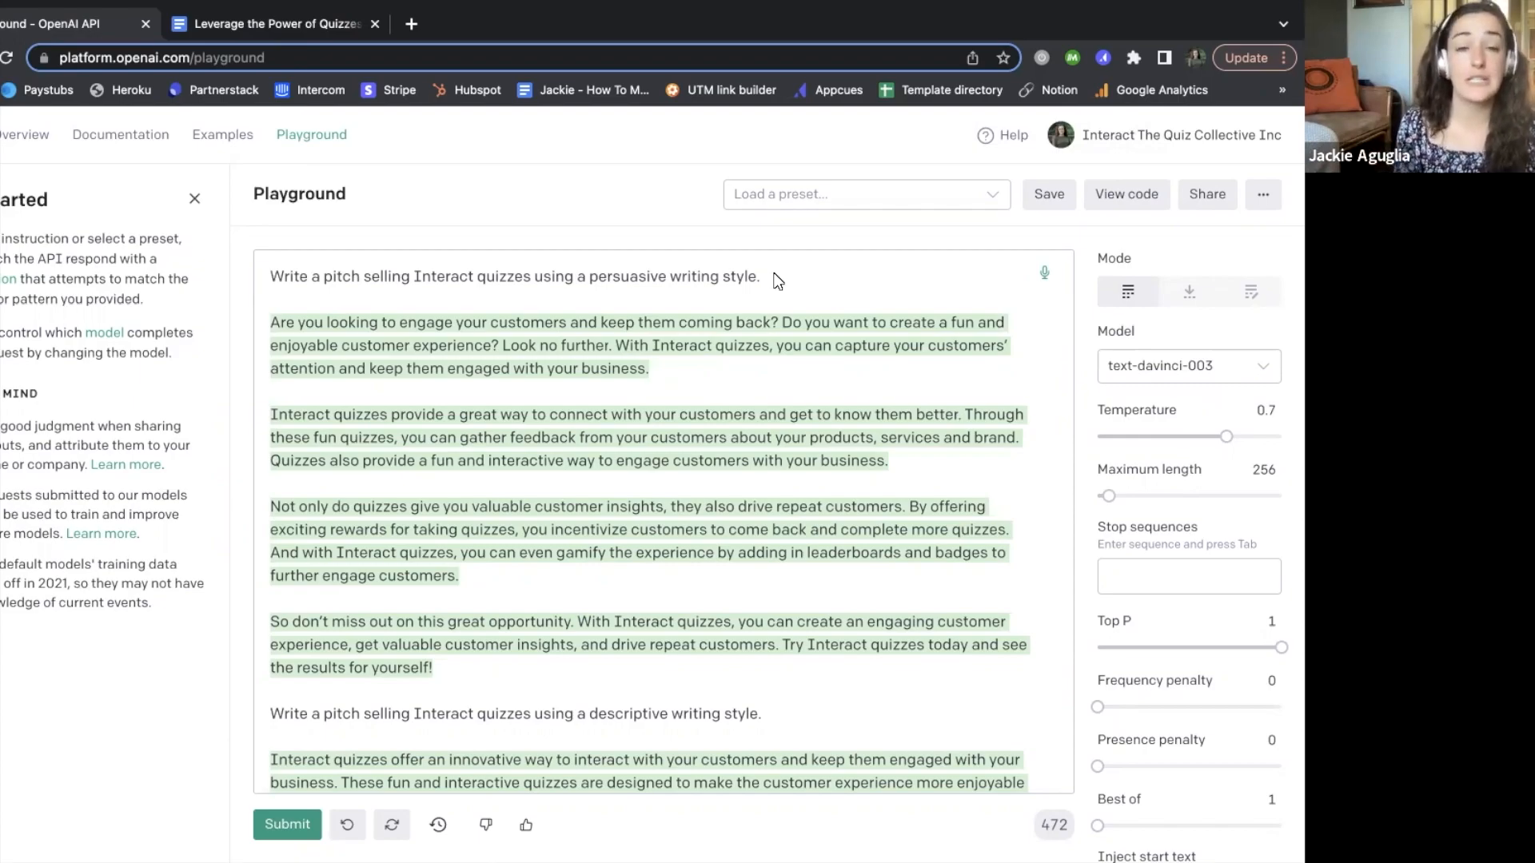
mouse_move(733, 284)
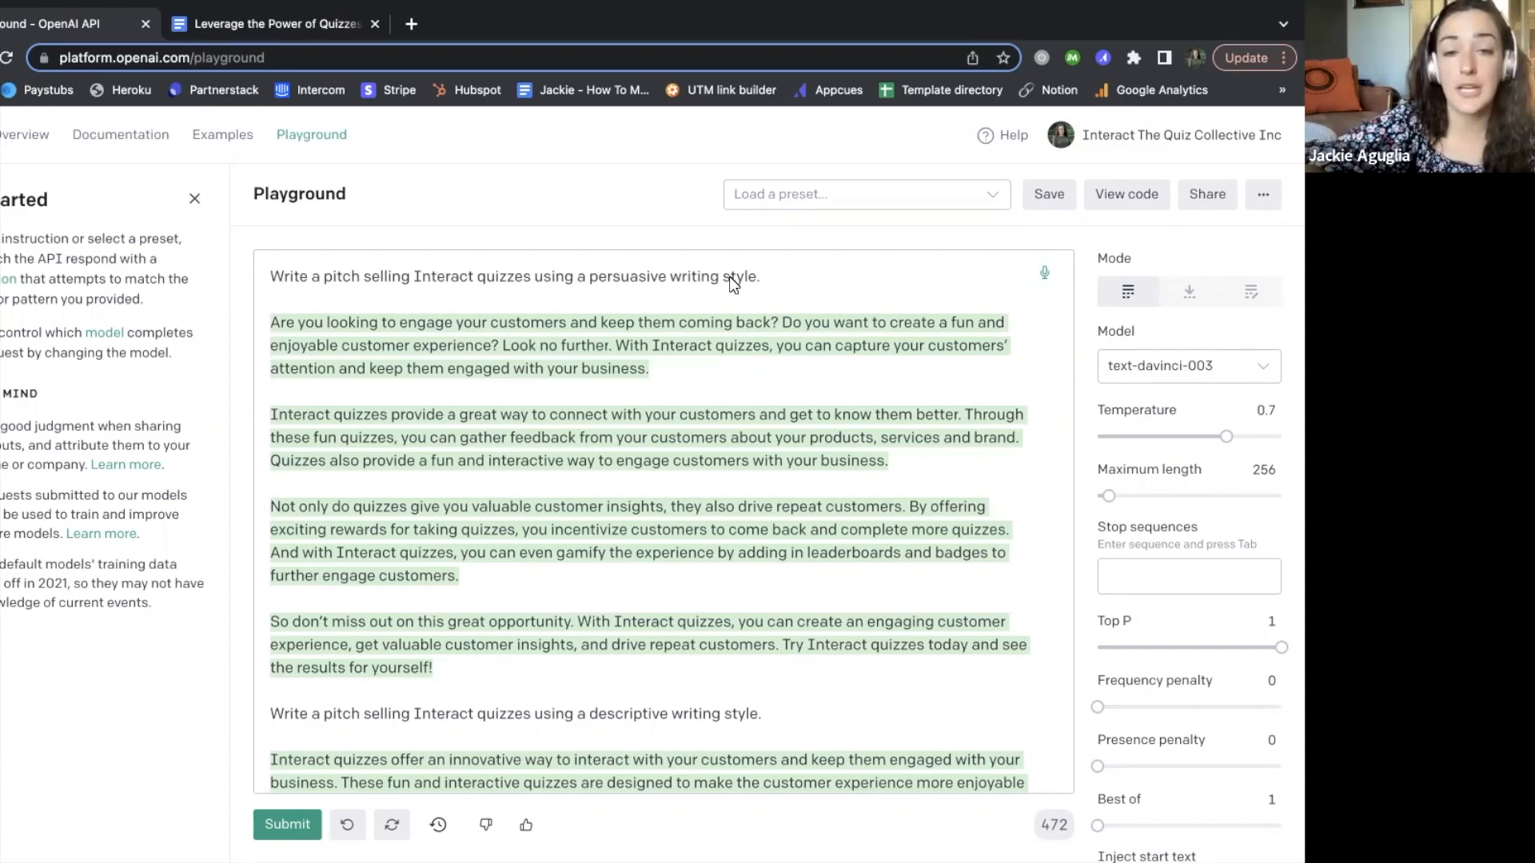
mouse_move(563, 293)
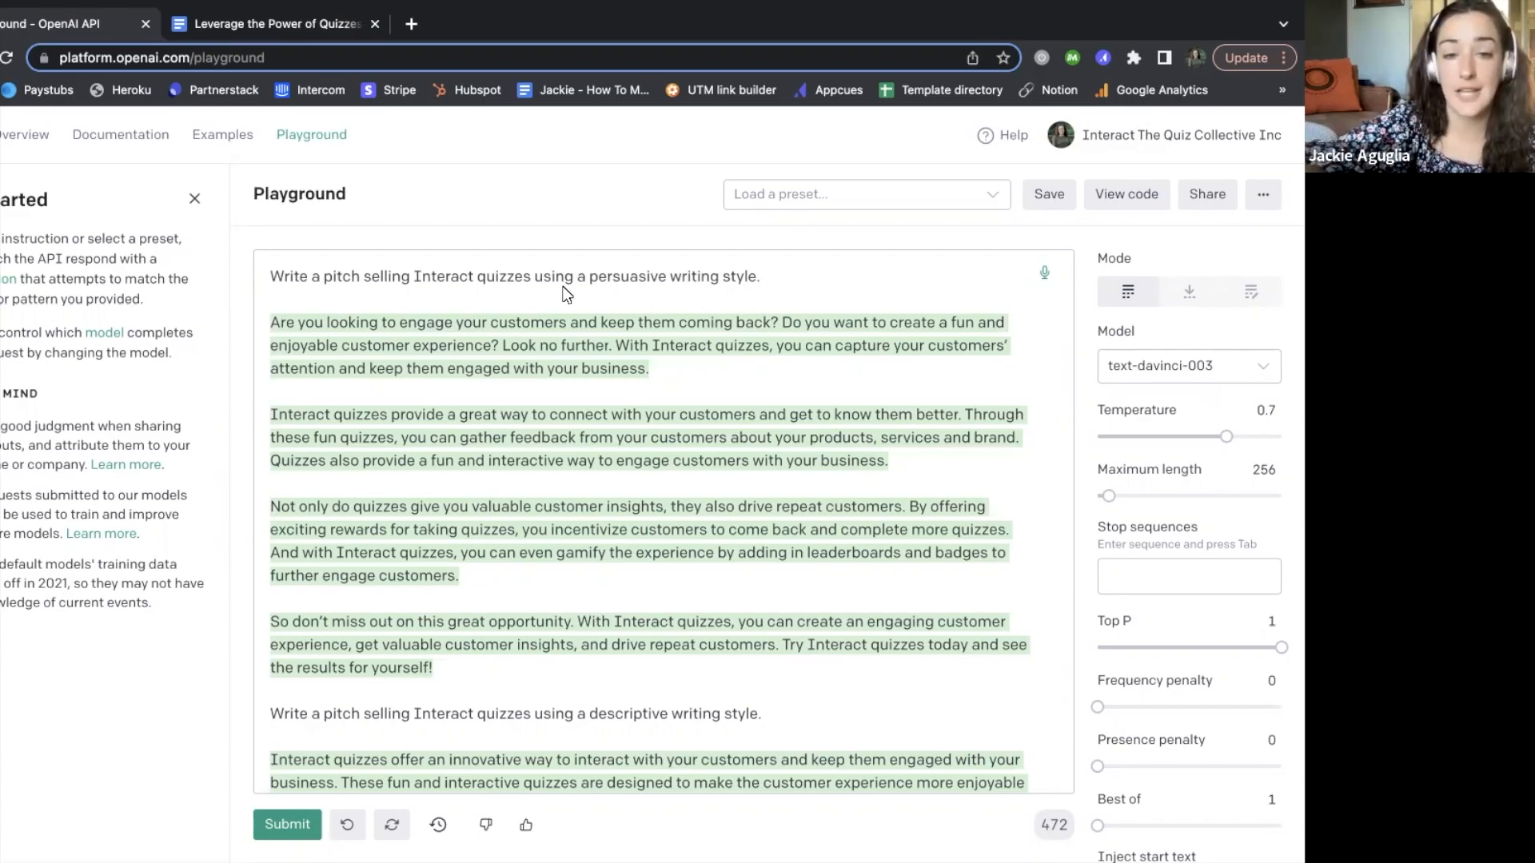
scroll(up, 3)
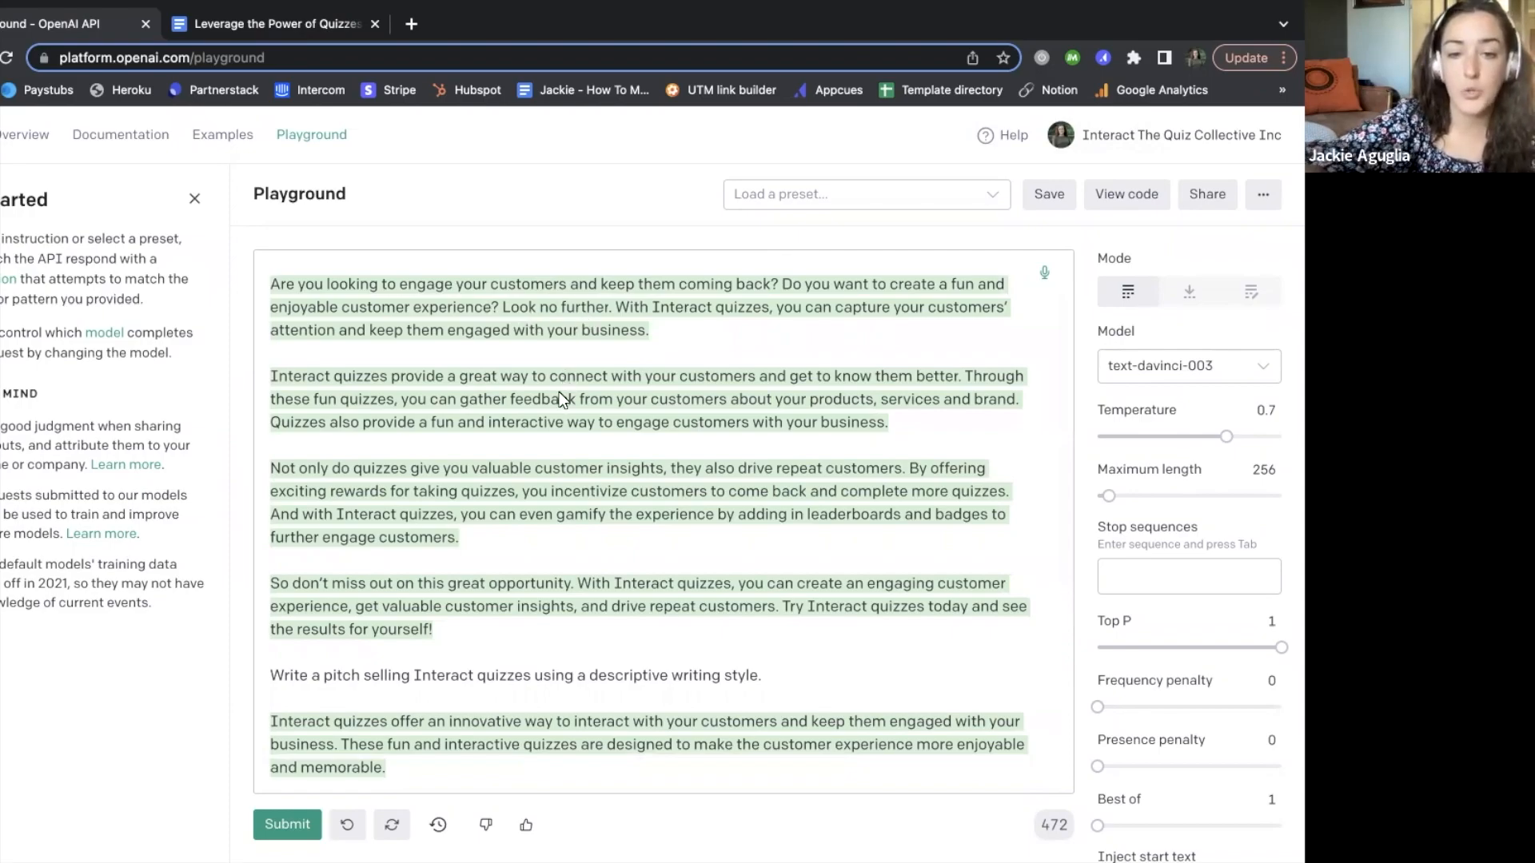
mouse_move(562, 448)
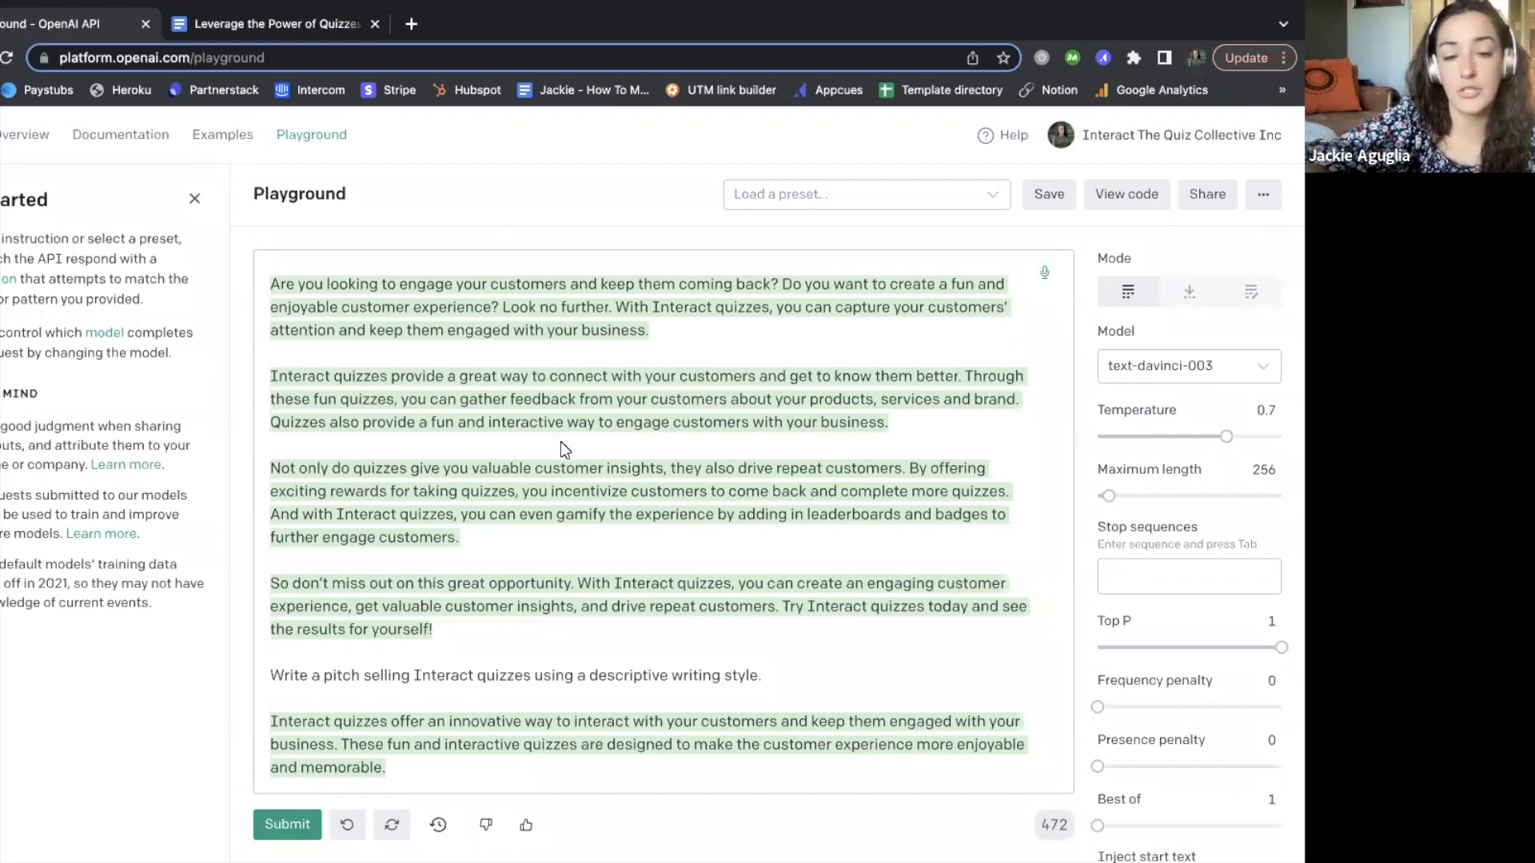
scroll(down, 3)
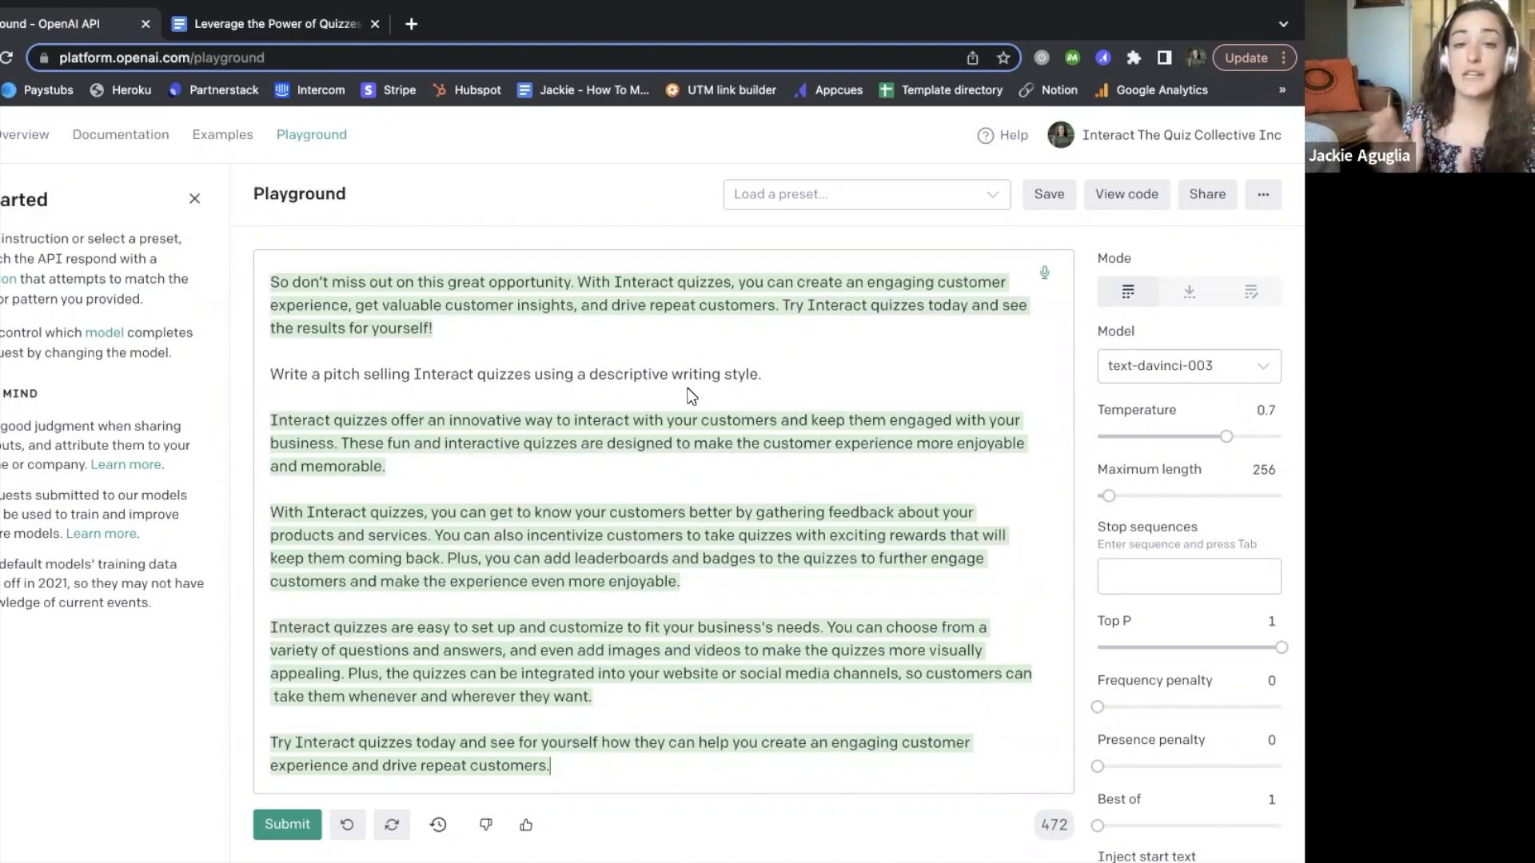
mouse_move(610, 469)
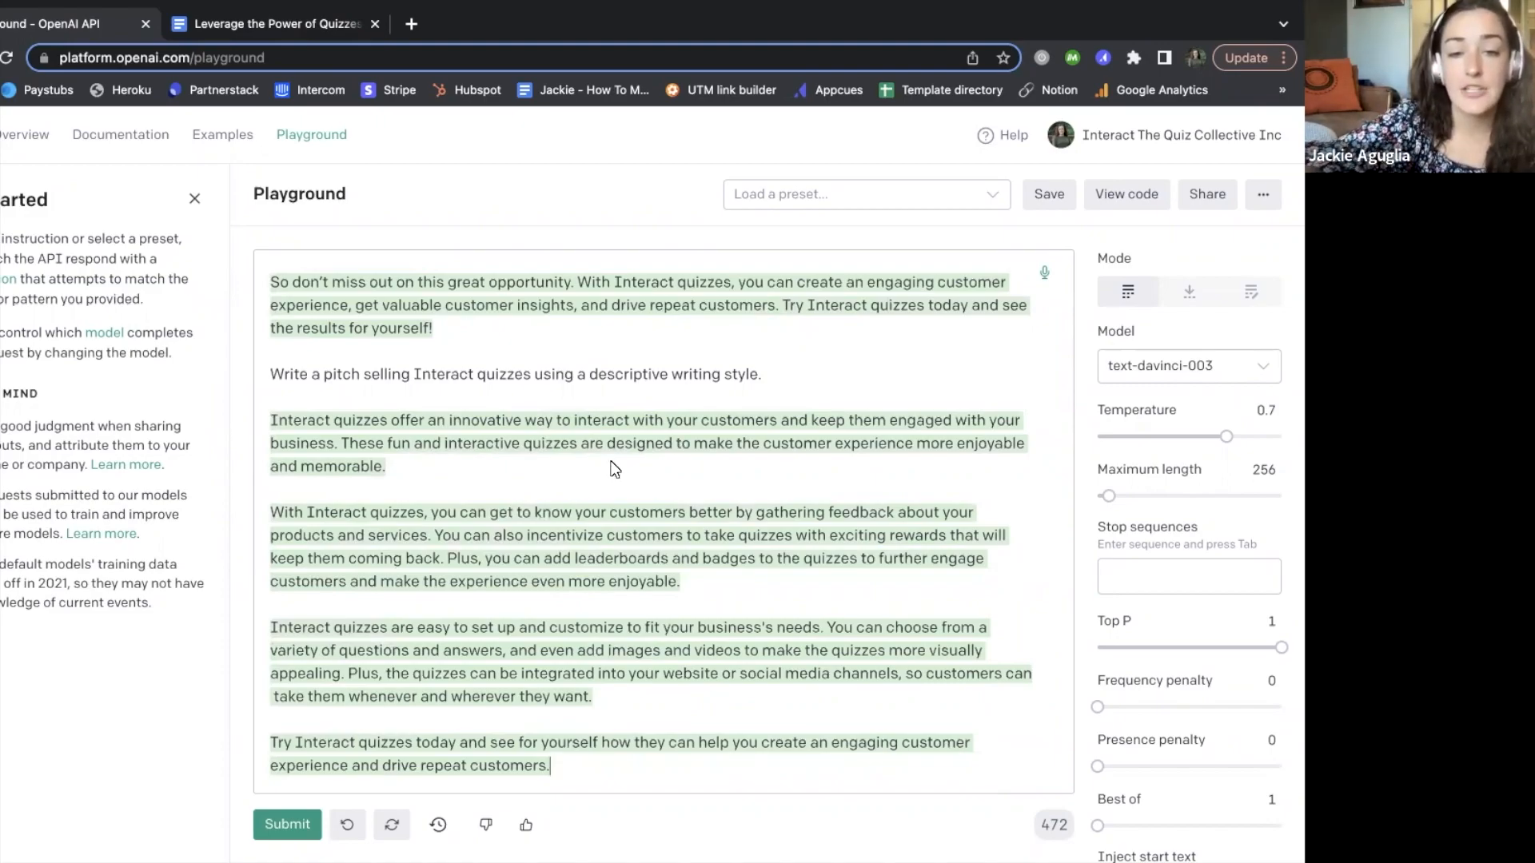
mouse_move(636, 478)
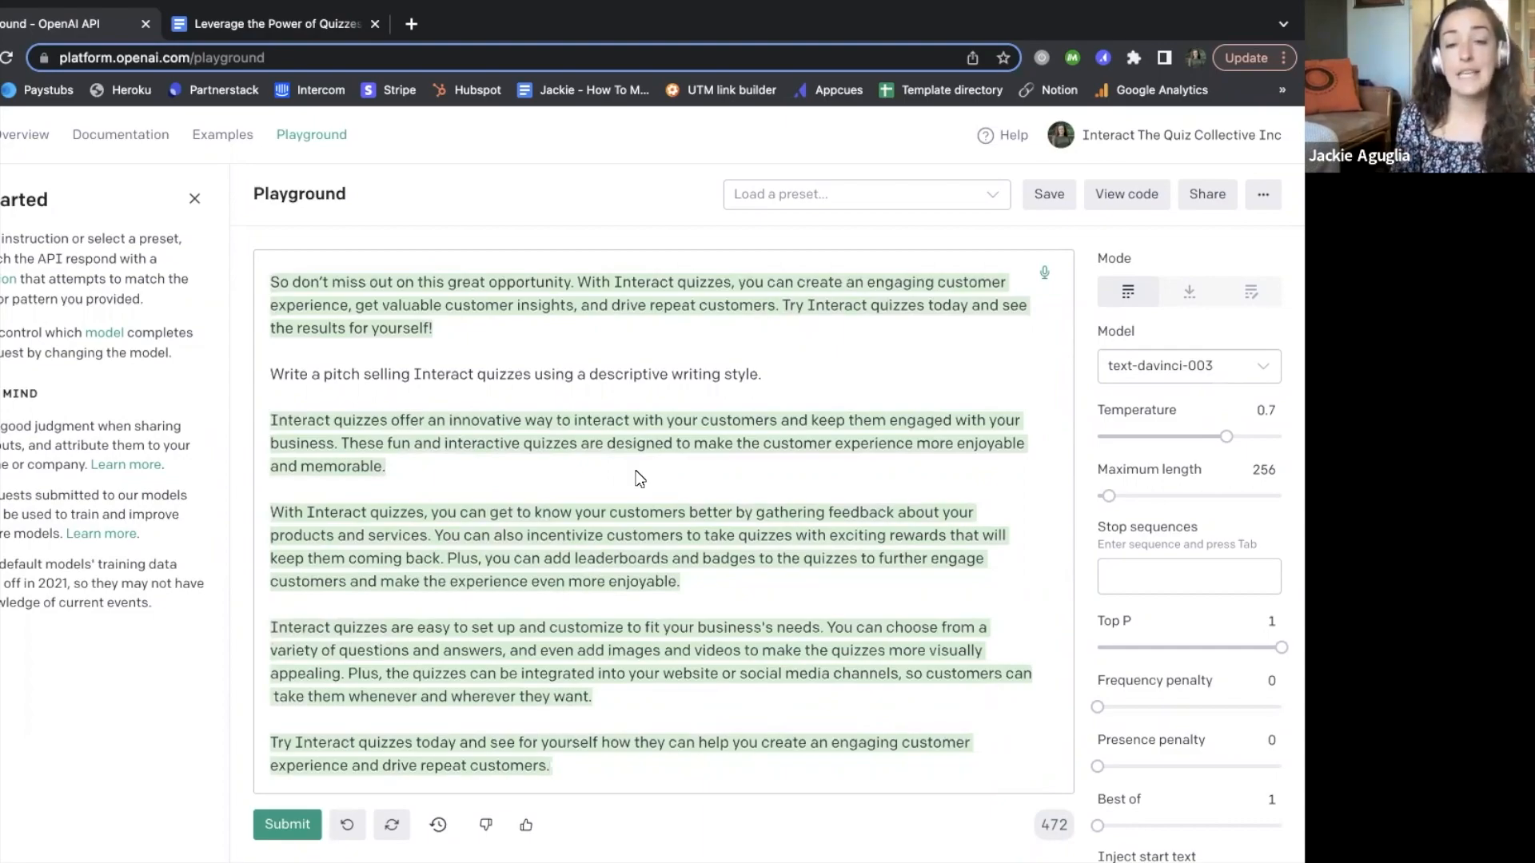
click(550, 766)
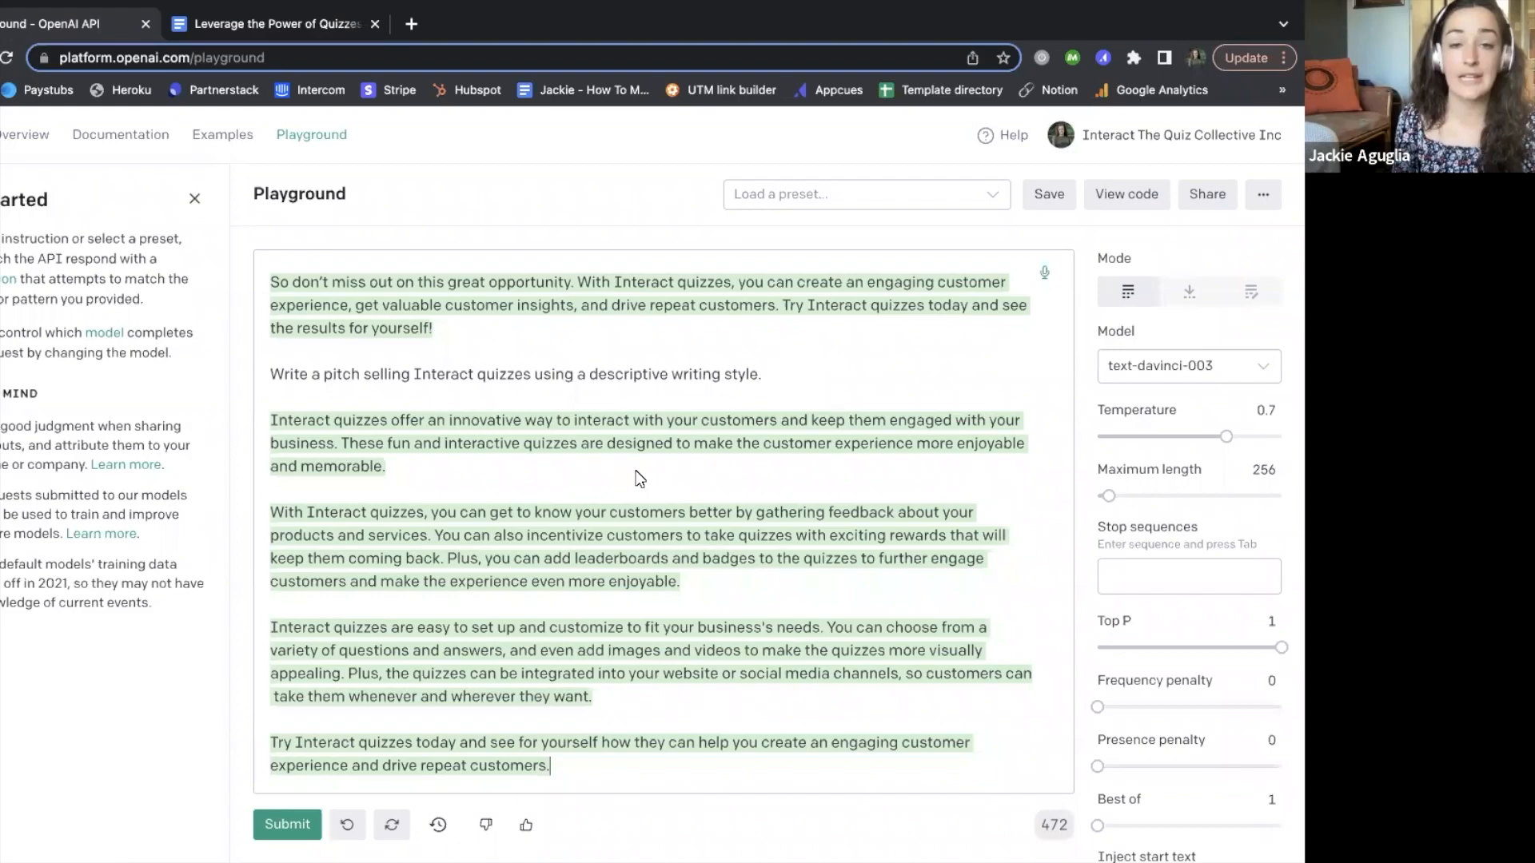